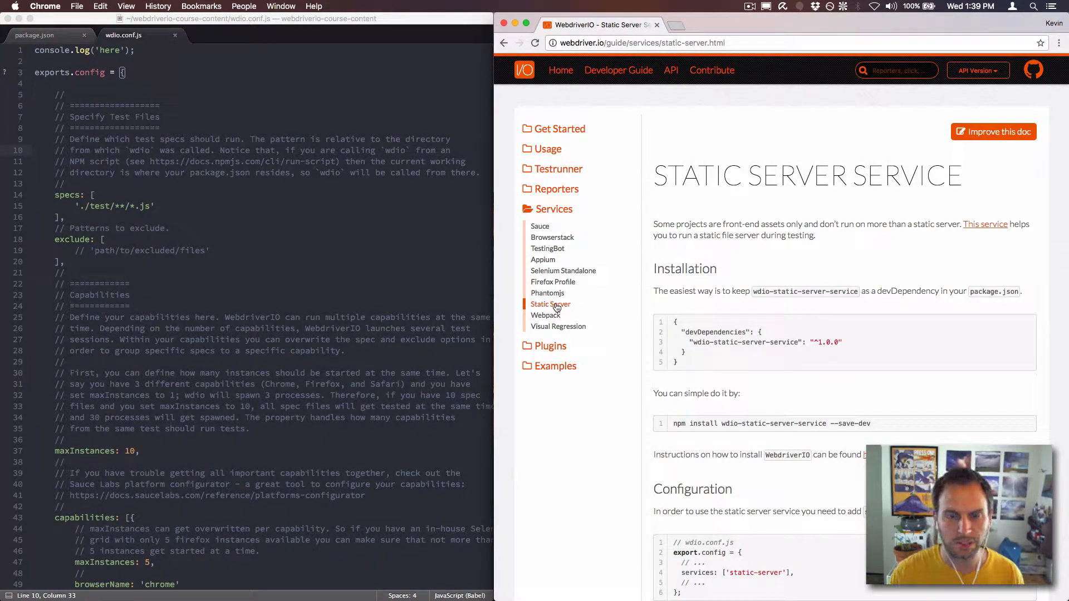
Scroll the WebdriverIO Static Server Service docs down to its Configuration and Options sections
{"action": "left_click_drag", "start_coordinate": [724, 224], "coordinate": [769, 235]}
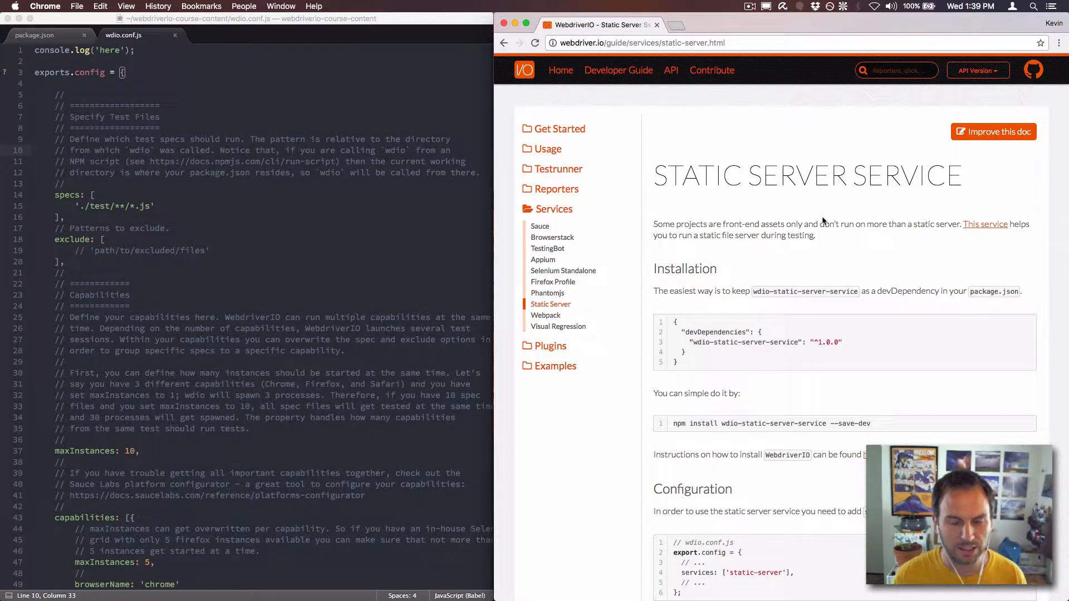
{"action": "mouse_move", "coordinate": [799, 253]}
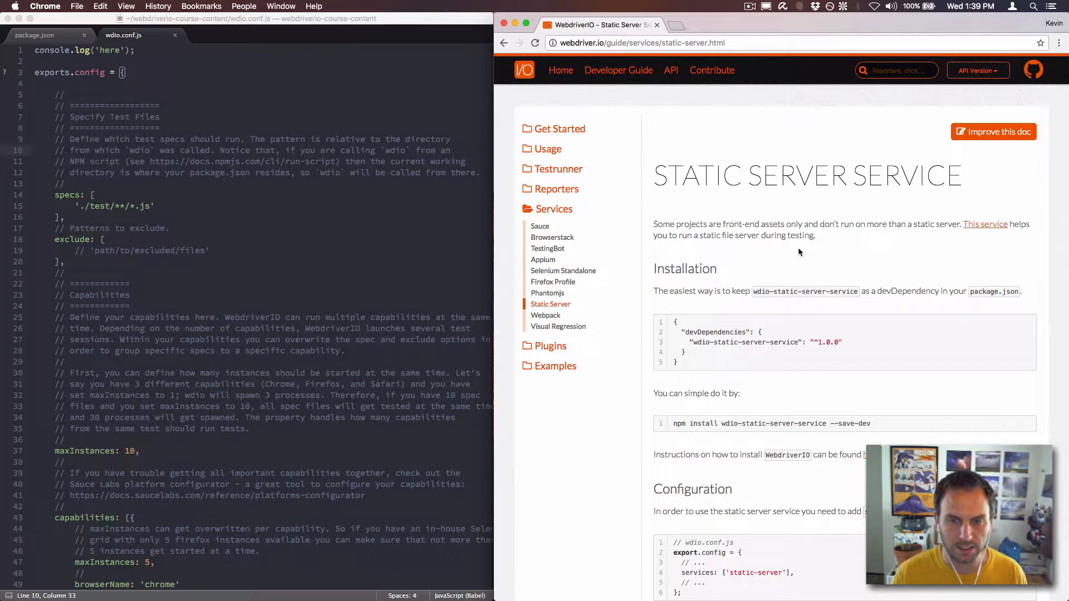
{"action": "mouse_move", "coordinate": [784, 243]}
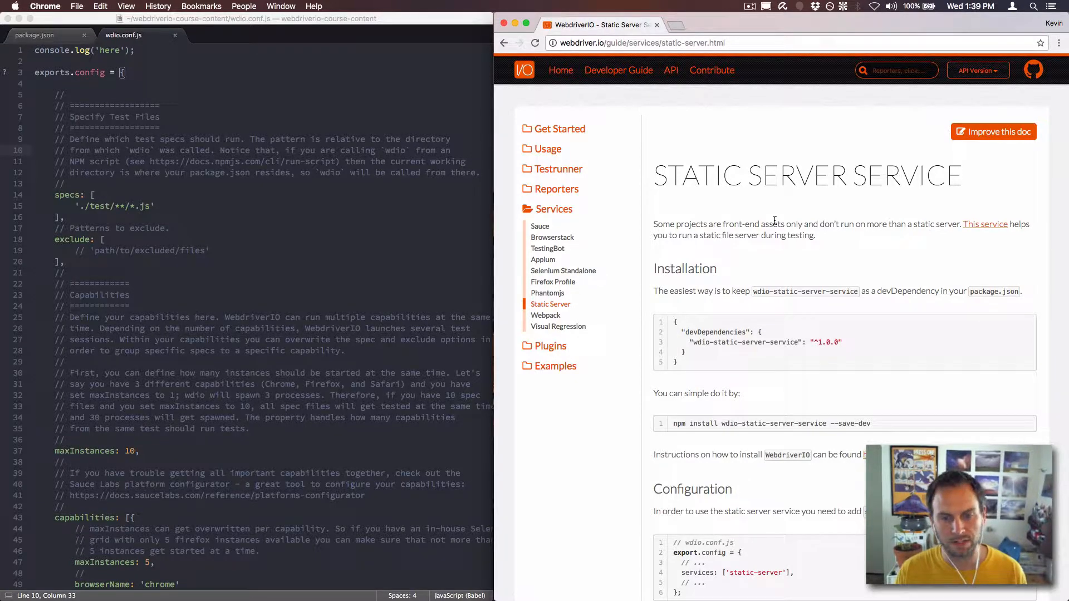
{"action": "scroll", "scroll_direction": "down", "scroll_amount": 3}
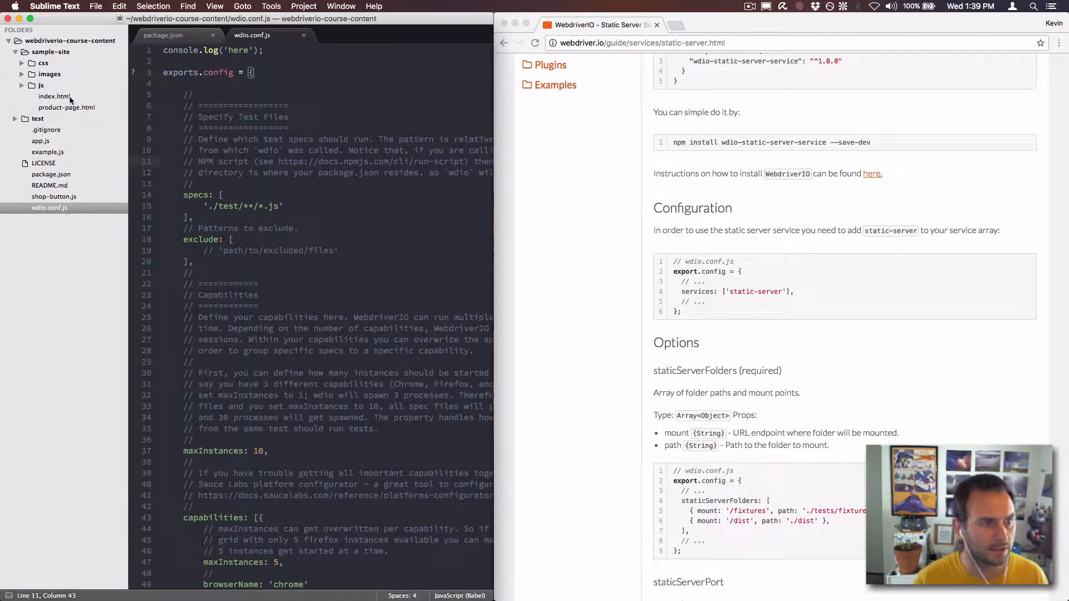
Open index.html, product-page.html and package.json, checking the 8303 port, then enter the wdio-static-server-service install command
{"action": "left_click", "coordinate": [53, 96]}
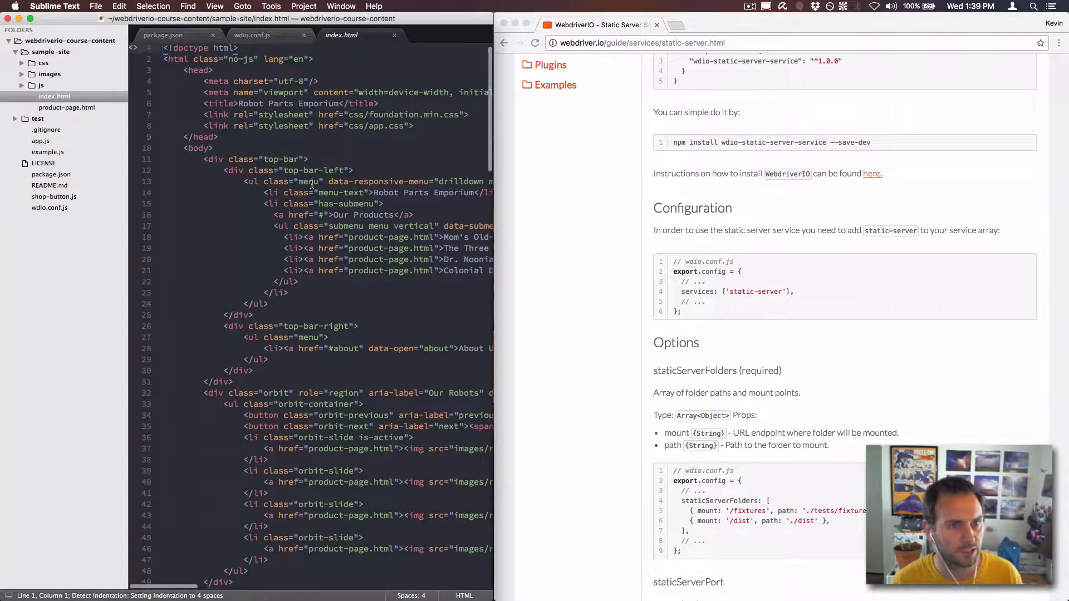
{"action": "left_click", "coordinate": [67, 107]}
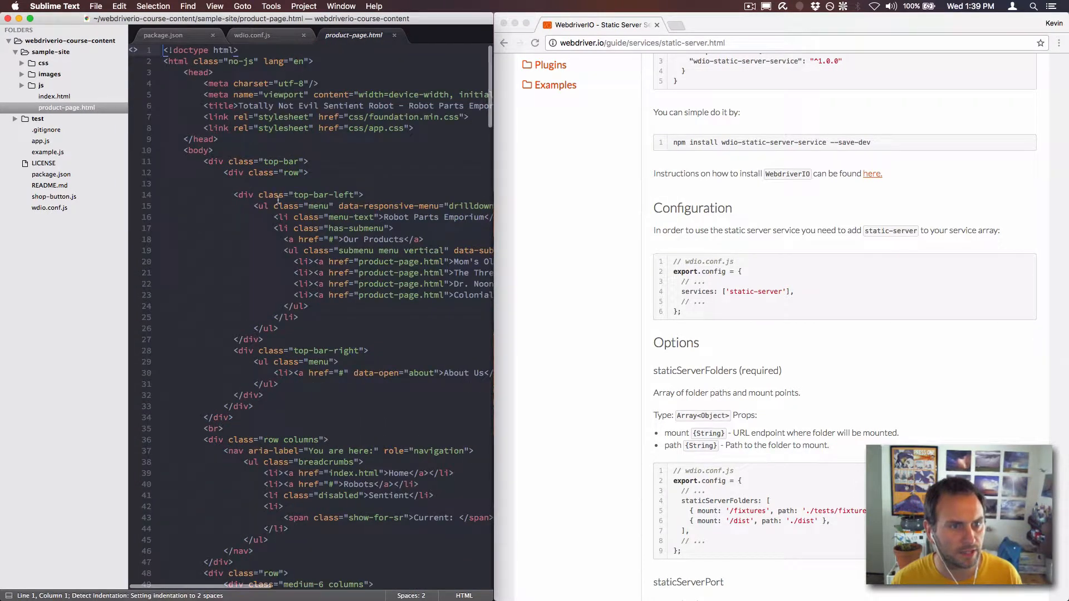
{"action": "left_click", "coordinate": [164, 35]}
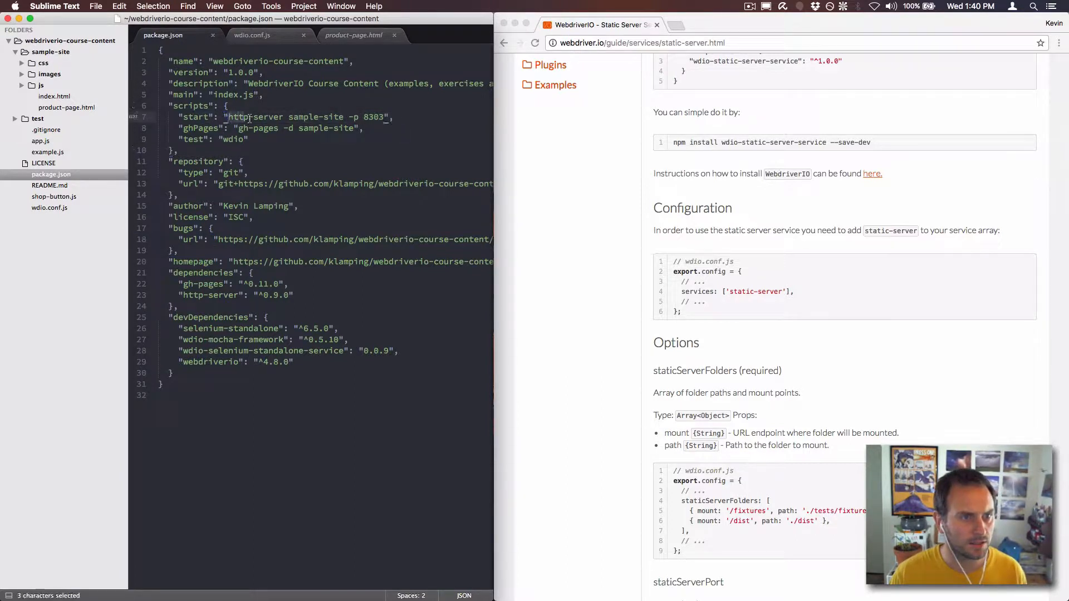
{"action": "left_click", "coordinate": [358, 117]}
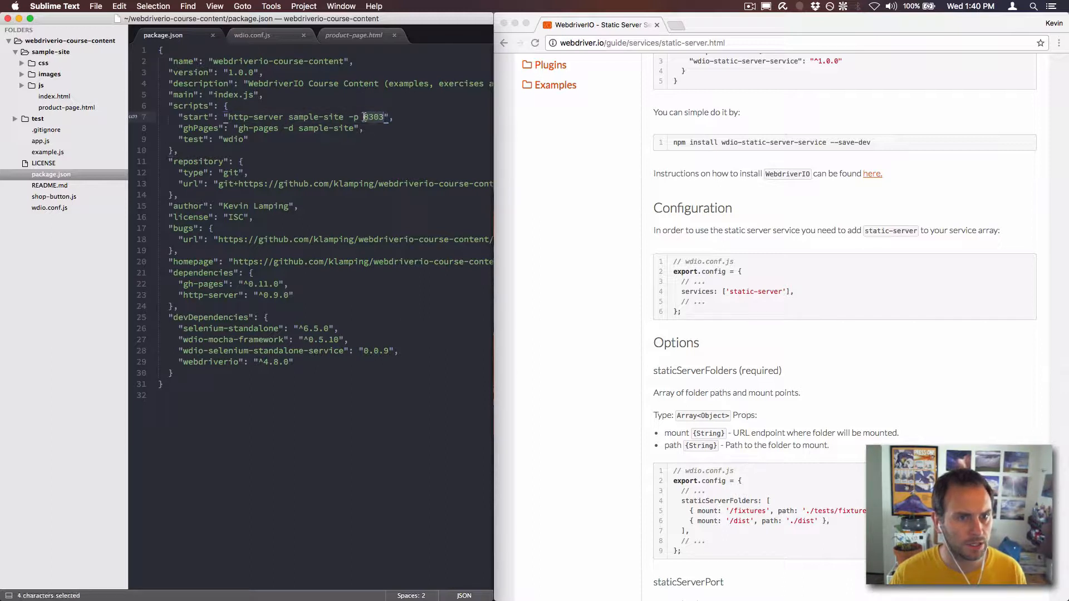
{"action": "left_click", "coordinate": [361, 116]}
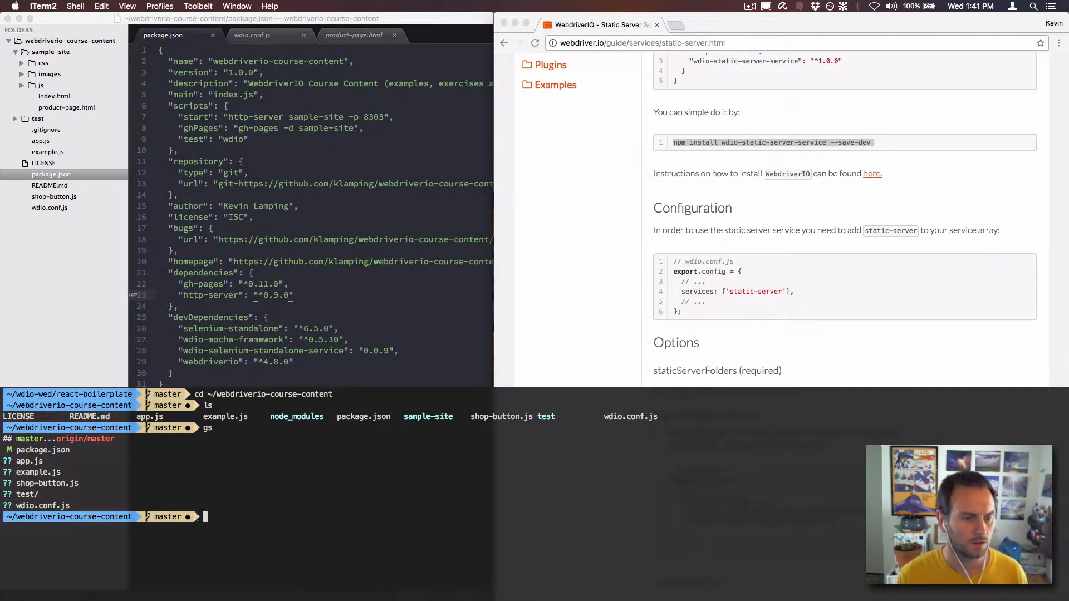
{"action": "type", "text": "npm install wdio-static-server-service --save-dev"}
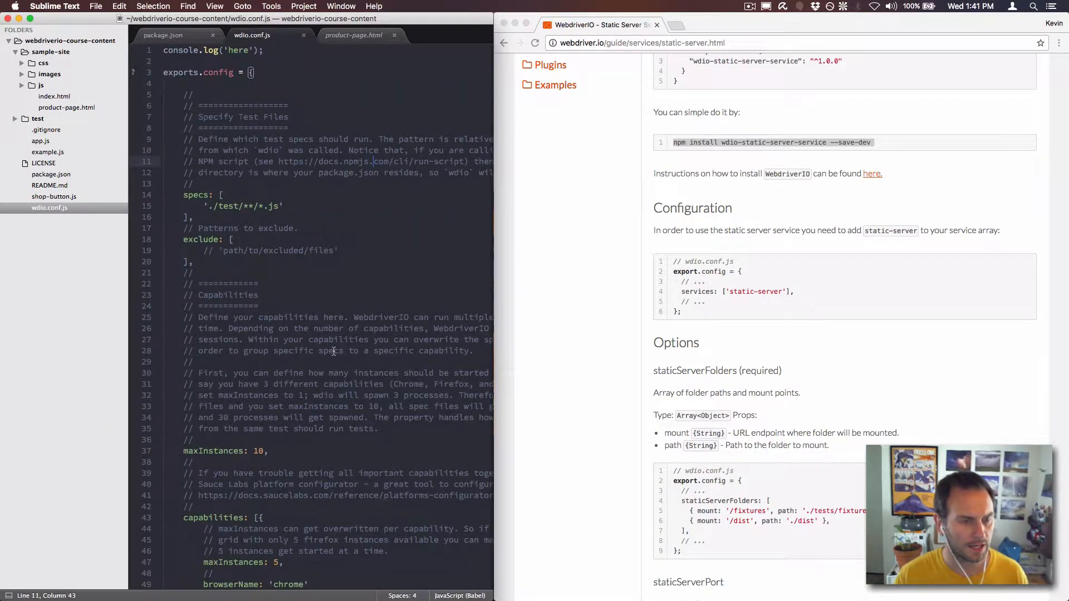
Append 'static-server' after 'selenium-standalone' in the wdio.conf.js services array
{"action": "scroll", "scroll_direction": "down", "scroll_amount": 3}
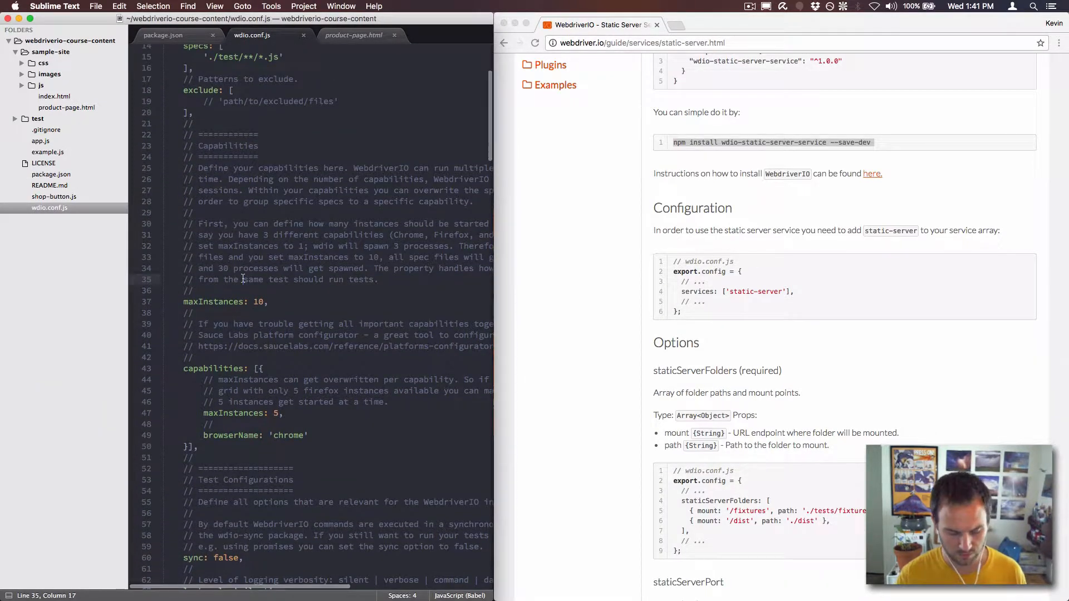
{"action": "scroll", "scroll_direction": "down", "scroll_amount": 3}
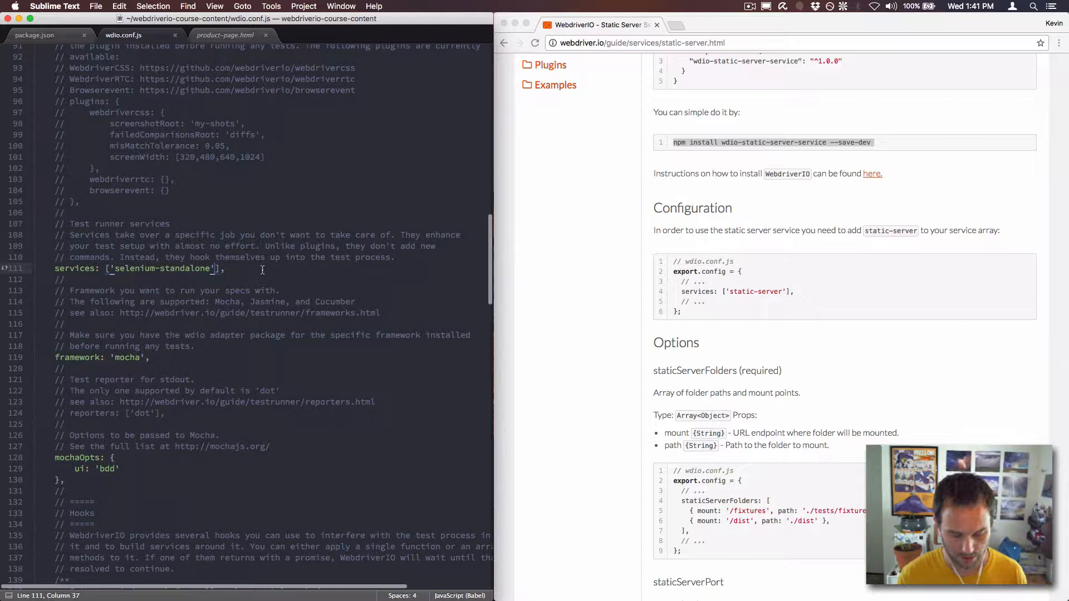
{"action": "type", "text": ", ''"}
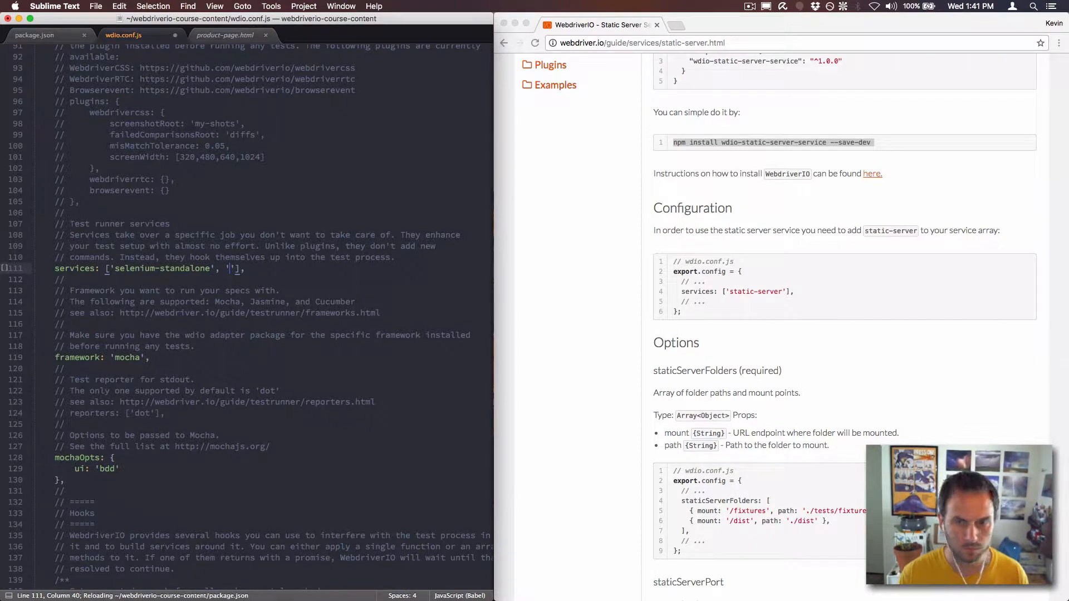
{"action": "type", "text": "static-server"}
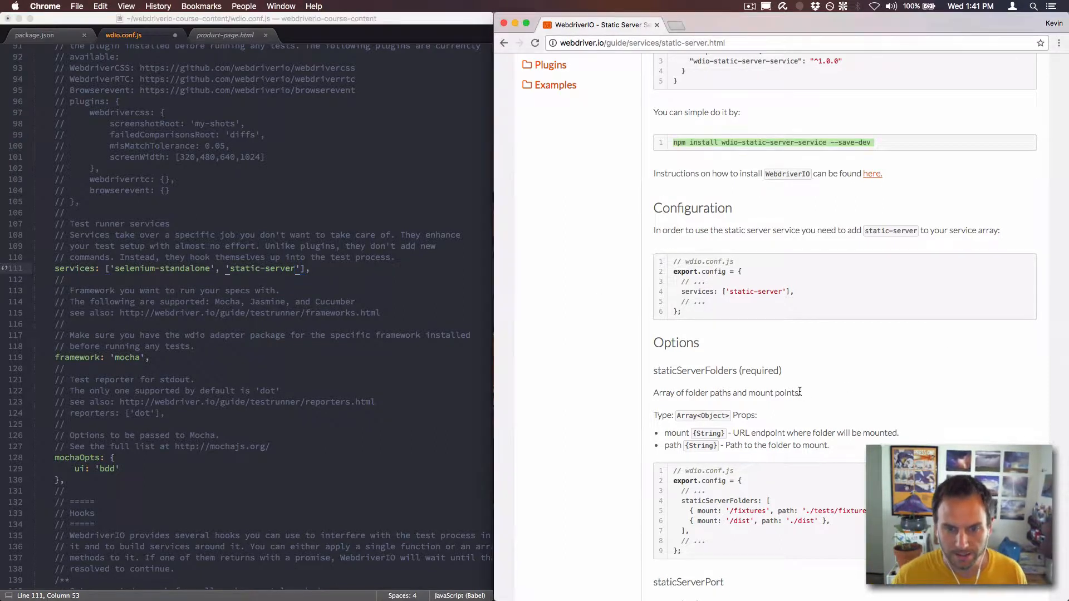
{"action": "scroll", "scroll_direction": "down", "scroll_amount": 3}
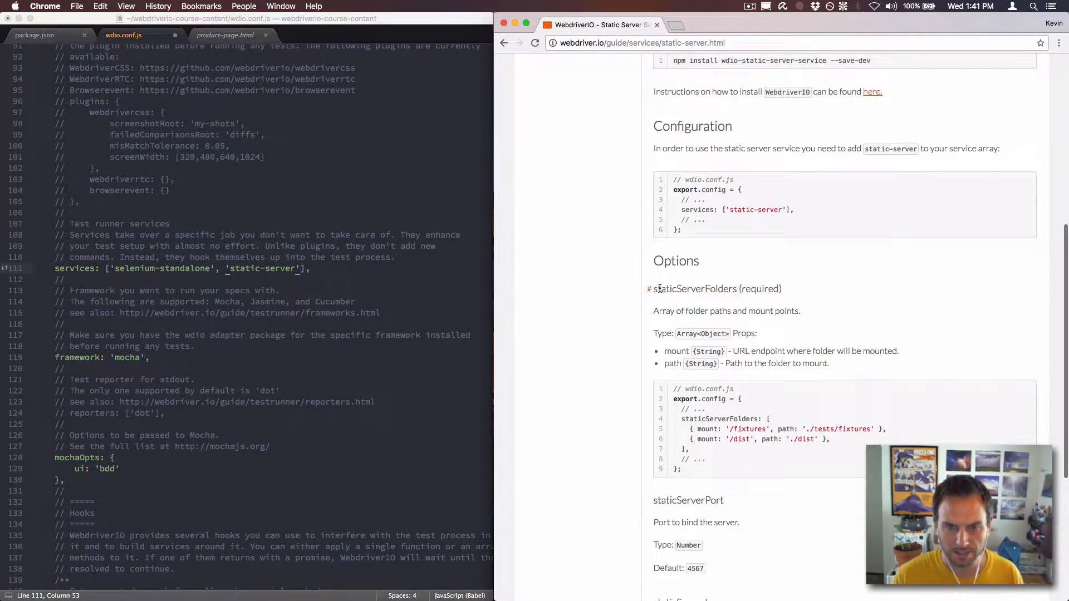
{"action": "scroll", "scroll_direction": "down", "scroll_amount": 3}
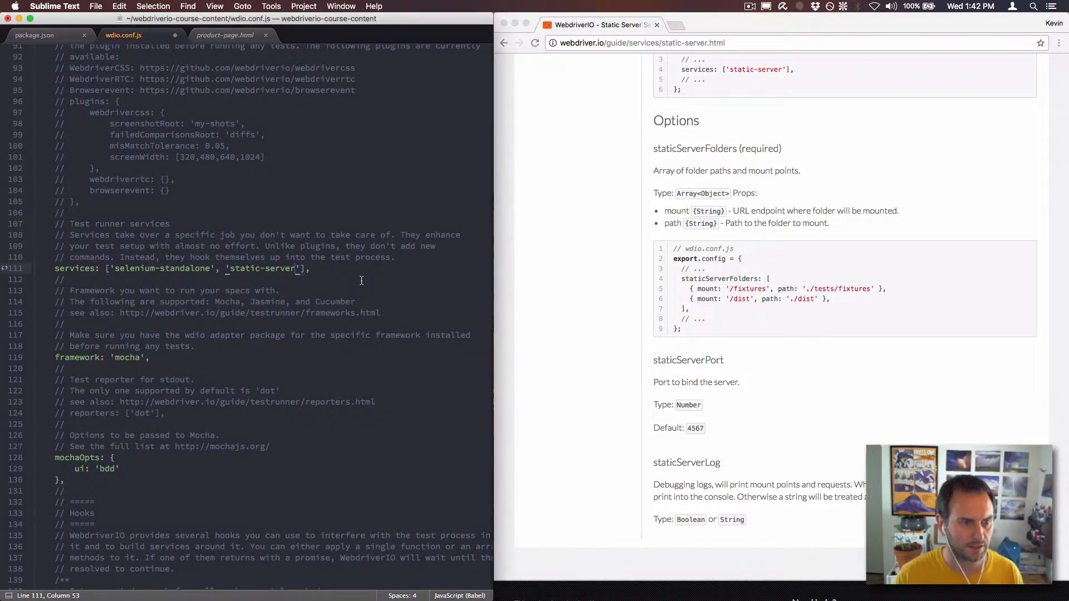
Set the staticServerFolders mount to '/sample-site' and remove the unneeded dist entry
{"action": "scroll", "scroll_direction": "up", "scroll_amount": 3}
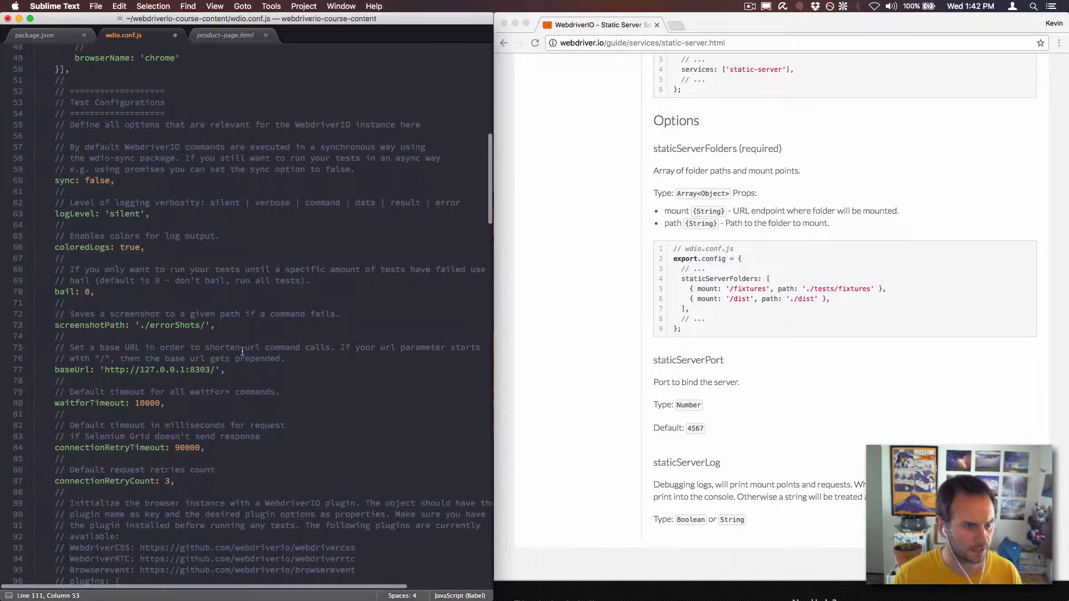
{"action": "scroll", "scroll_direction": "down", "scroll_amount": 3}
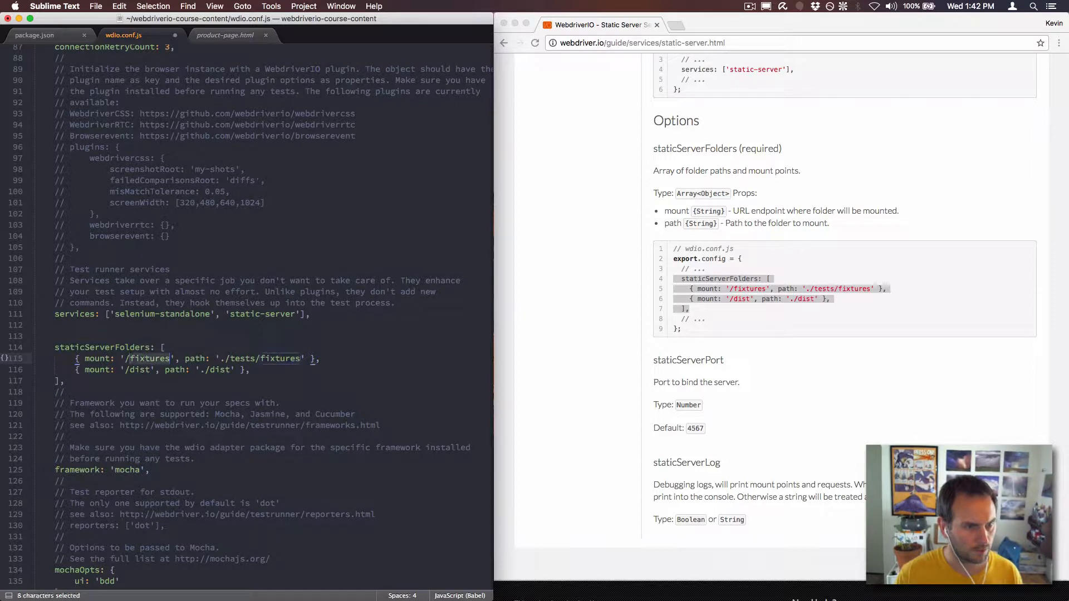
{"action": "type", "text": "/sample-site"}
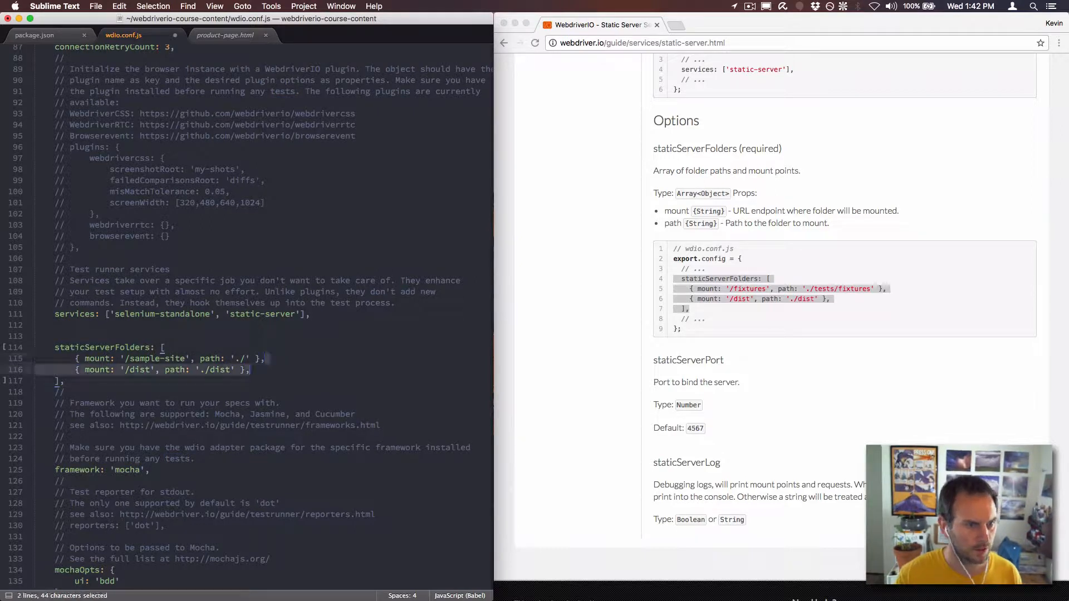
{"action": "key", "text": "delete"}
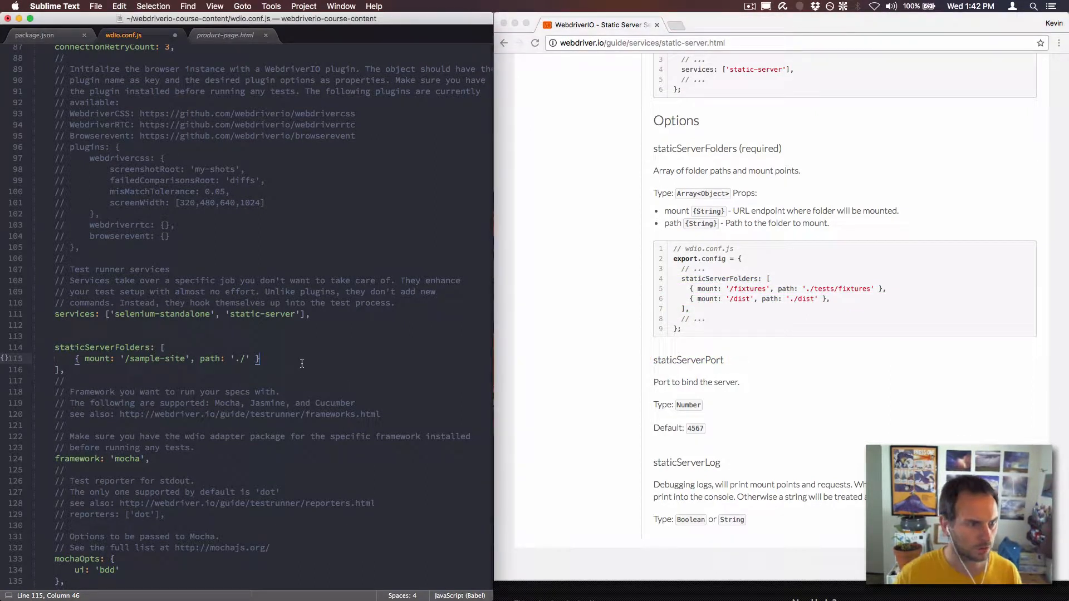
Add staticServerPort: 8303 to wdio.conf.js
{"action": "type", "text": "staticServerPort: '"}
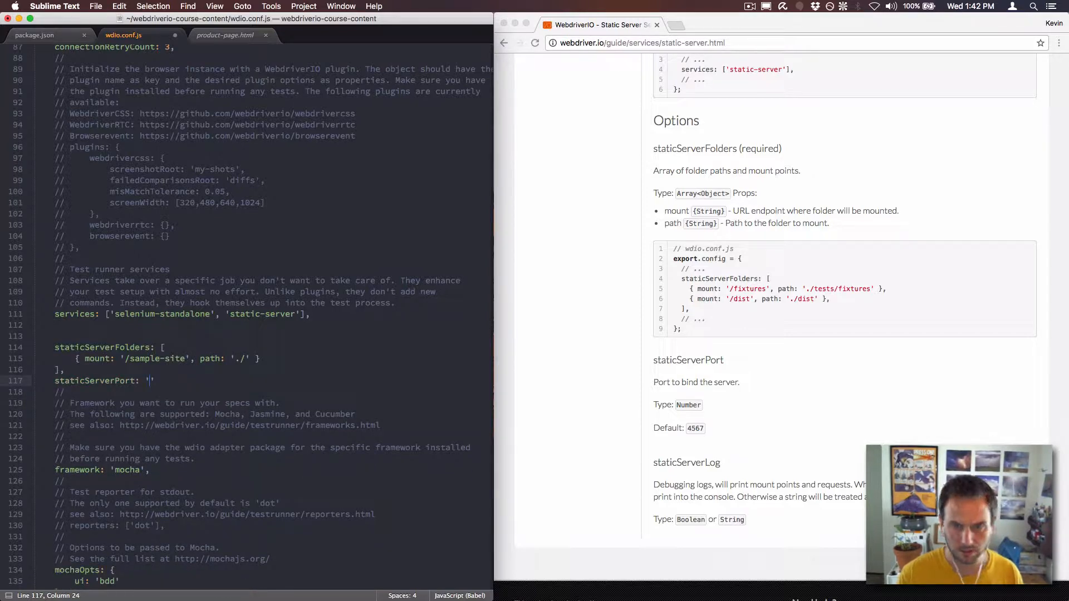
{"action": "key", "text": "backspace"}
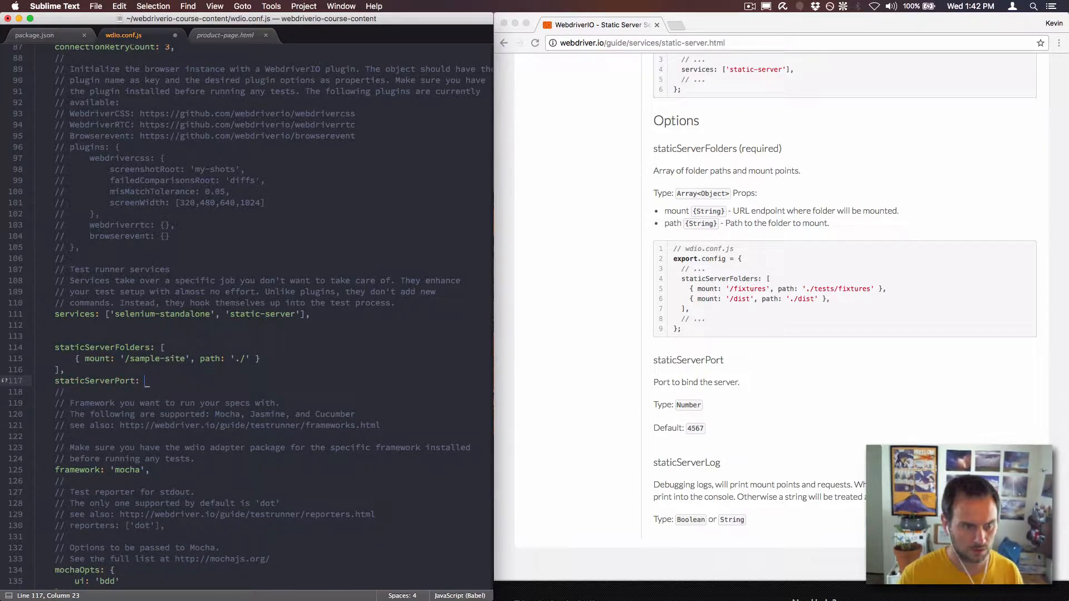
{"action": "type", "text": "8"}
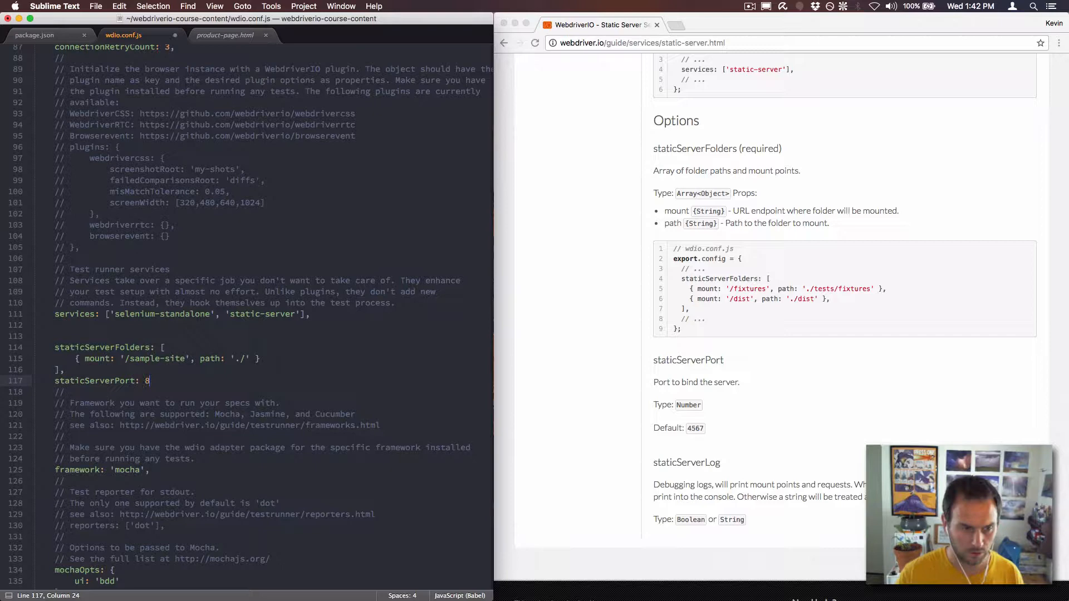
{"action": "type", "text": "303,"}
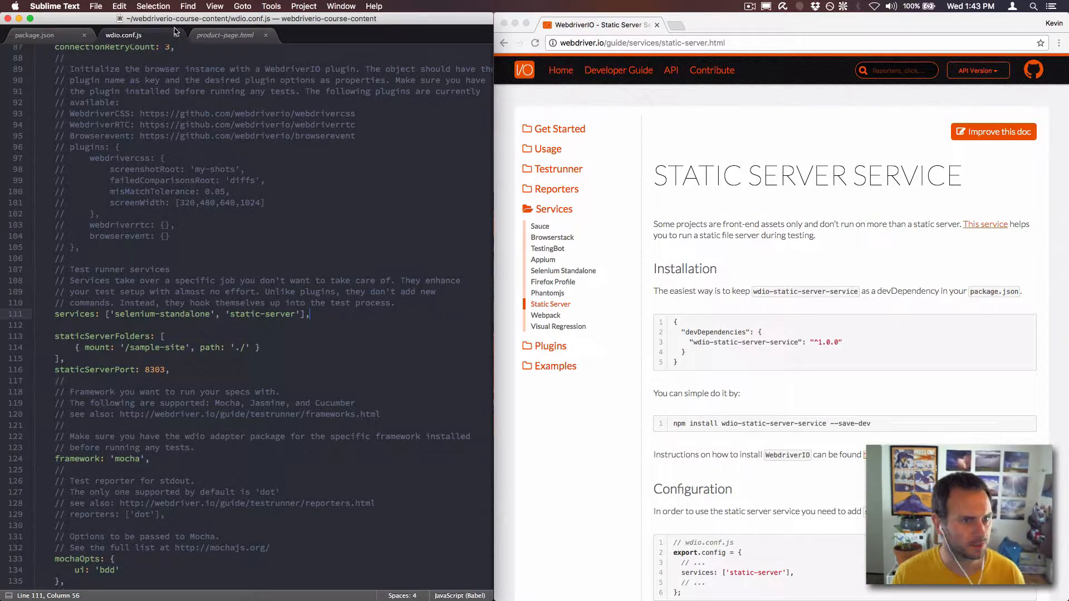
Run the test/shop-button.js spec in iTerm2, starting the static server on localhost:8303
{"action": "left_click", "coordinate": [229, 35]}
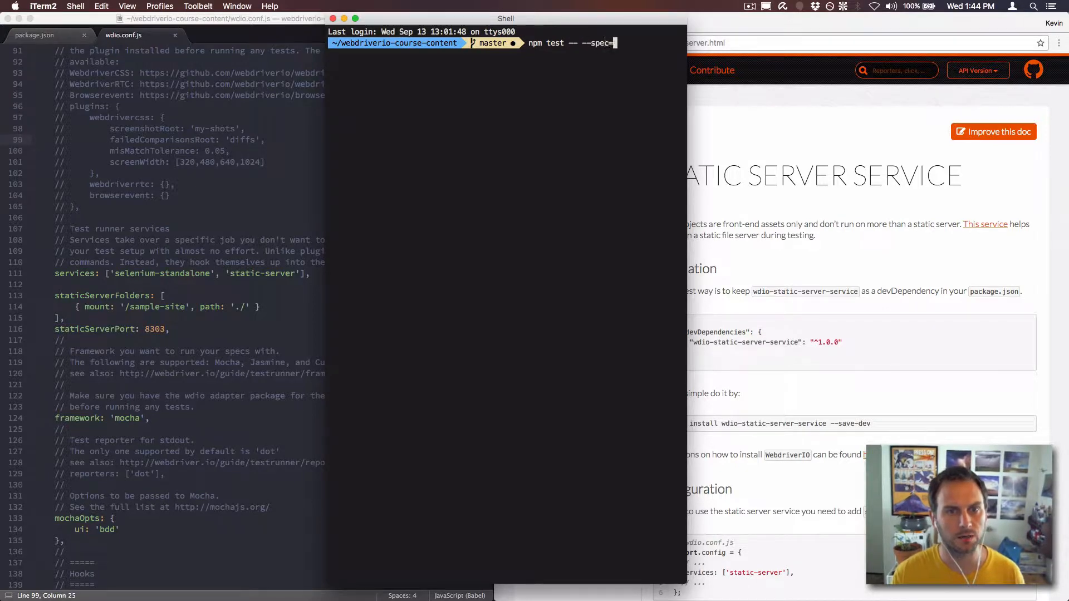
{"action": "type", "text": "test/"}
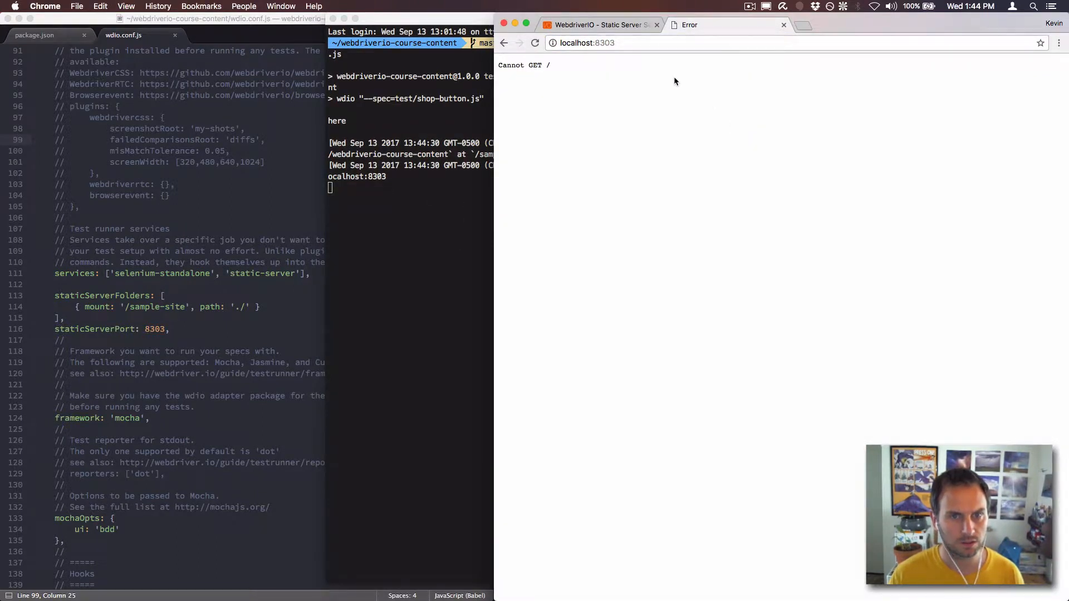
{"action": "type", "text": "/index"}
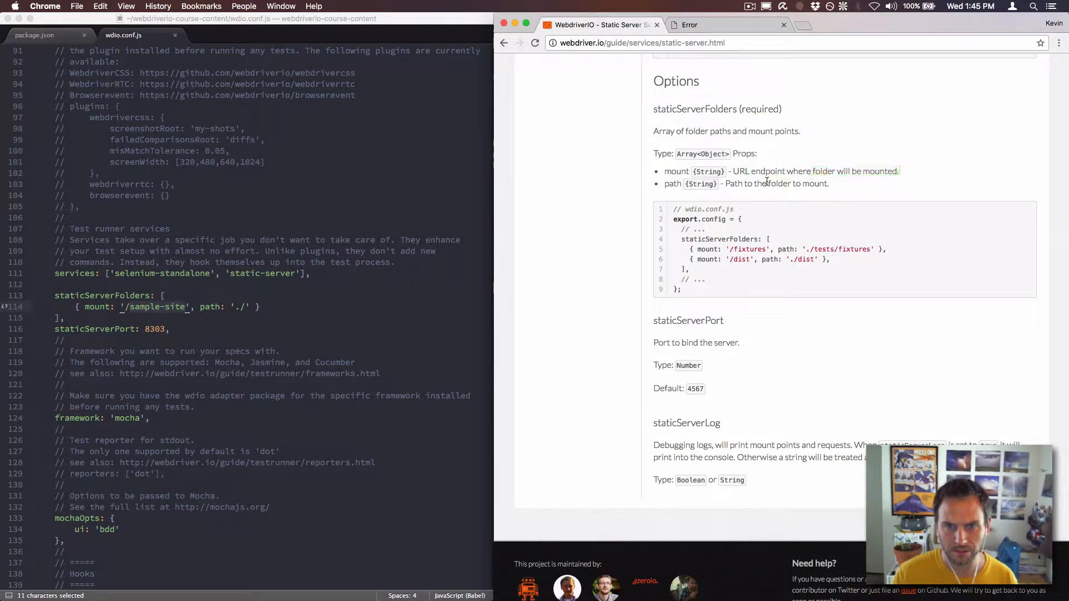
Change wdio.conf.js to mount '/' with path './sample-site'
{"action": "left_click", "coordinate": [235, 344]}
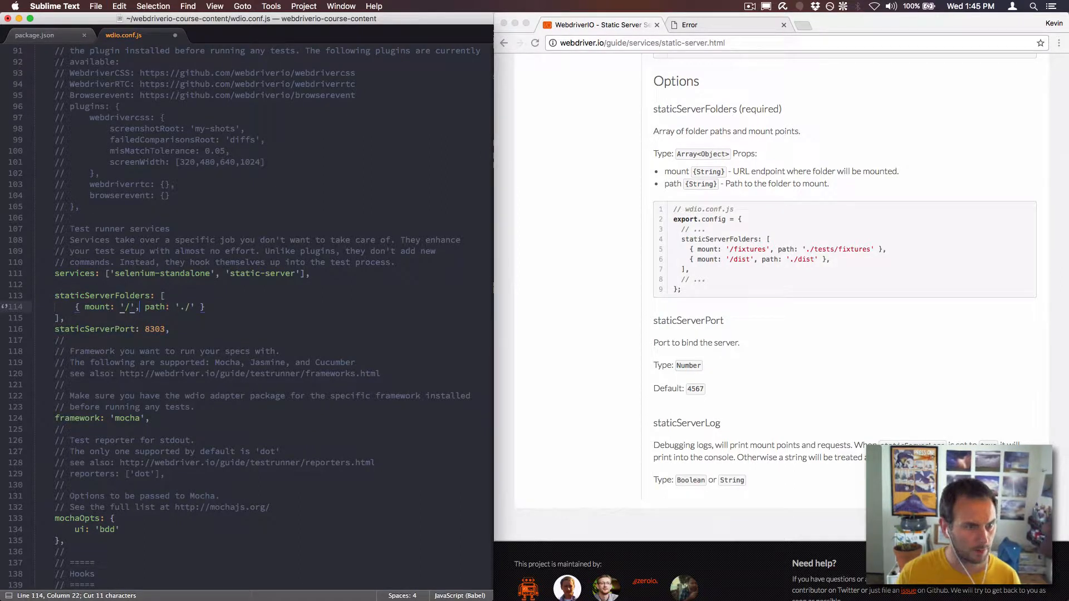
{"action": "type", "text": "sample-site"}
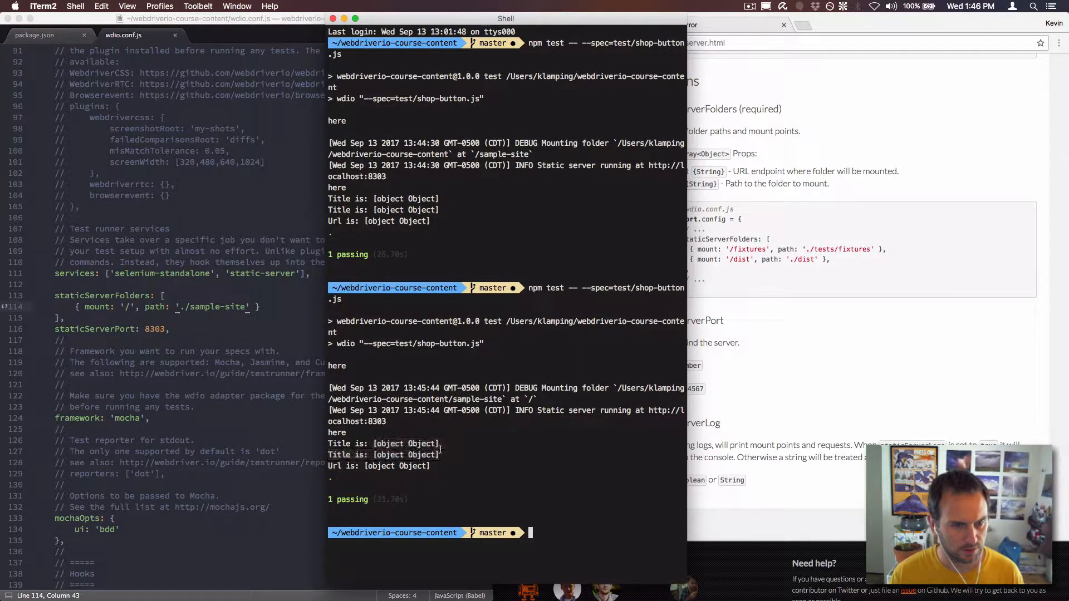
{"action": "mouse_move", "coordinate": [455, 462]}
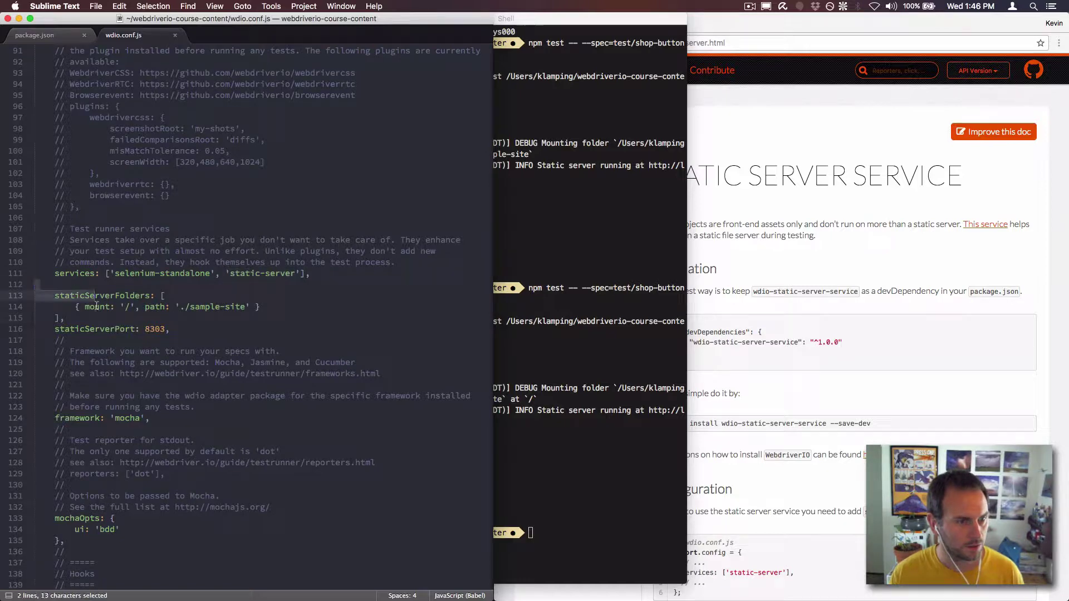
Confirm the shop-button spec passes, then open the wdio-static-server-service repository on GitHub
{"action": "left_click", "coordinate": [134, 307]}
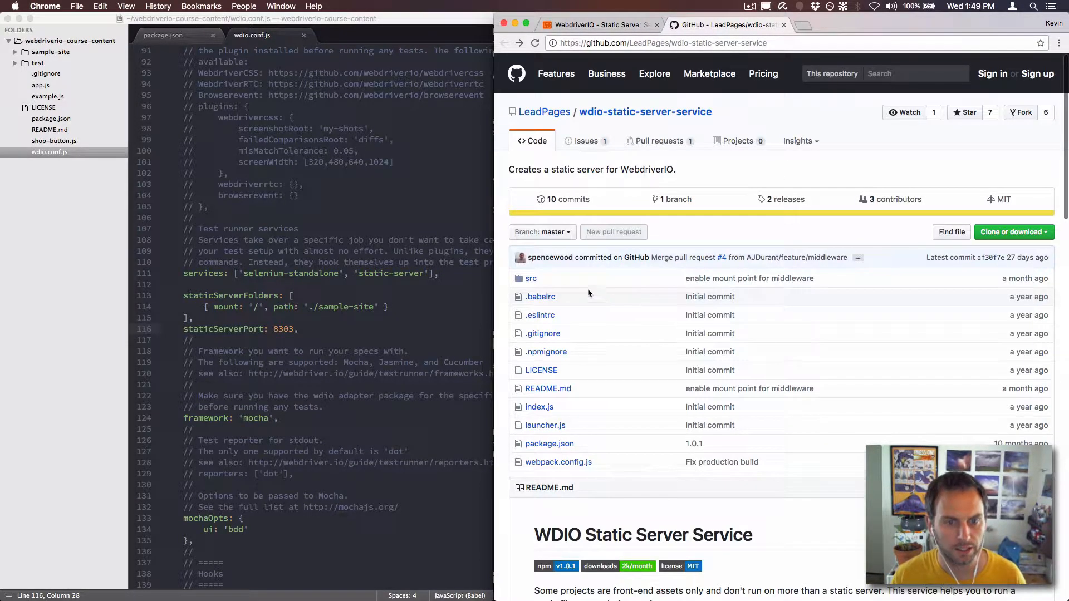
Open src/launcher.js on GitHub and read through its onPrepare code
{"action": "left_click", "coordinate": [531, 278]}
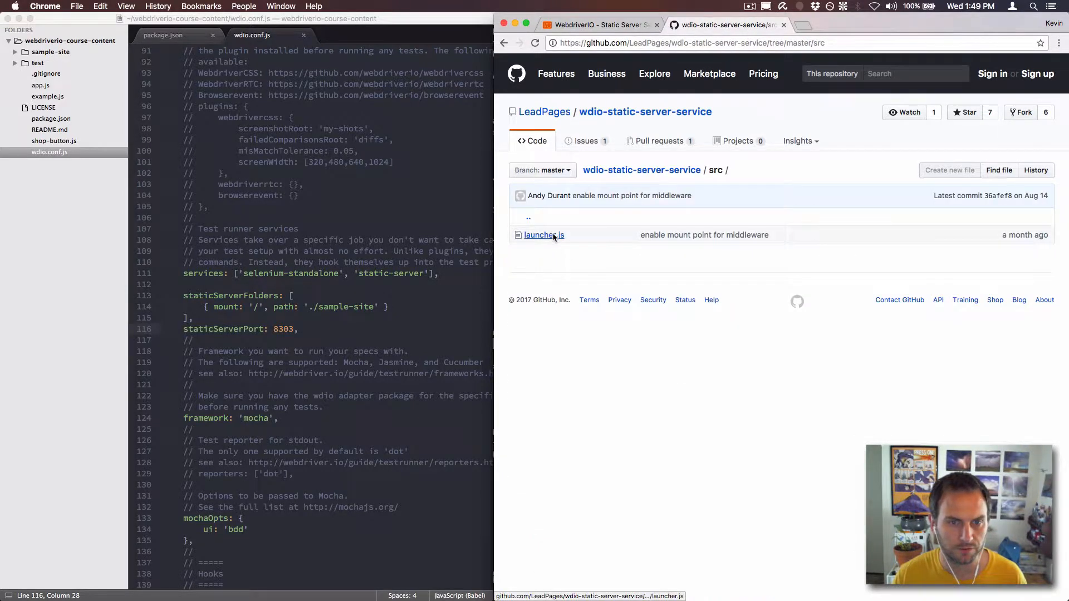
{"action": "left_click", "coordinate": [540, 235]}
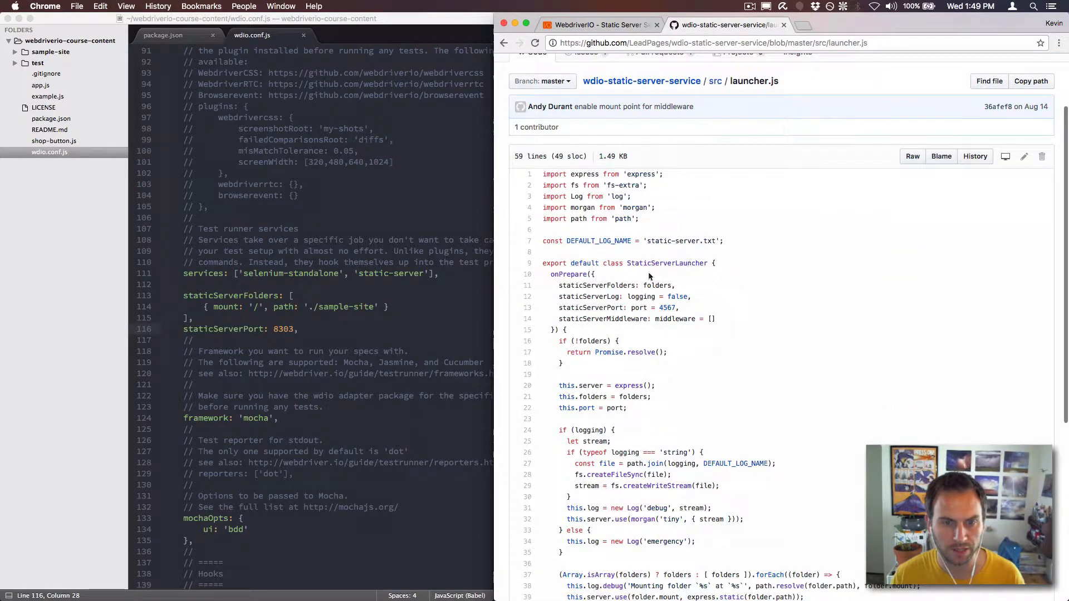
{"action": "double_click", "coordinate": [568, 275]}
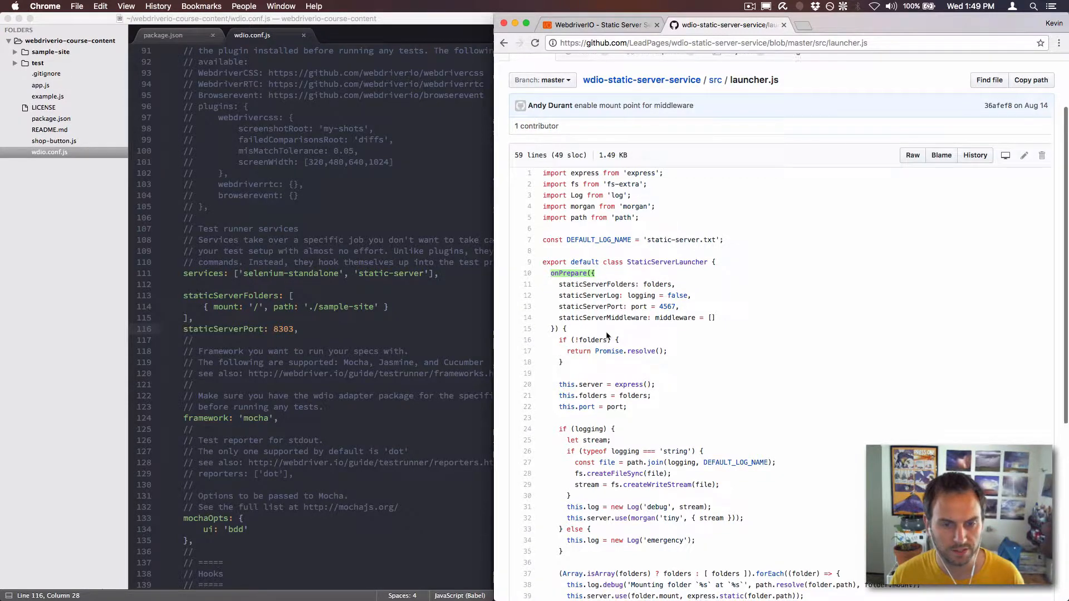
{"action": "scroll", "scroll_direction": "down", "scroll_amount": 3}
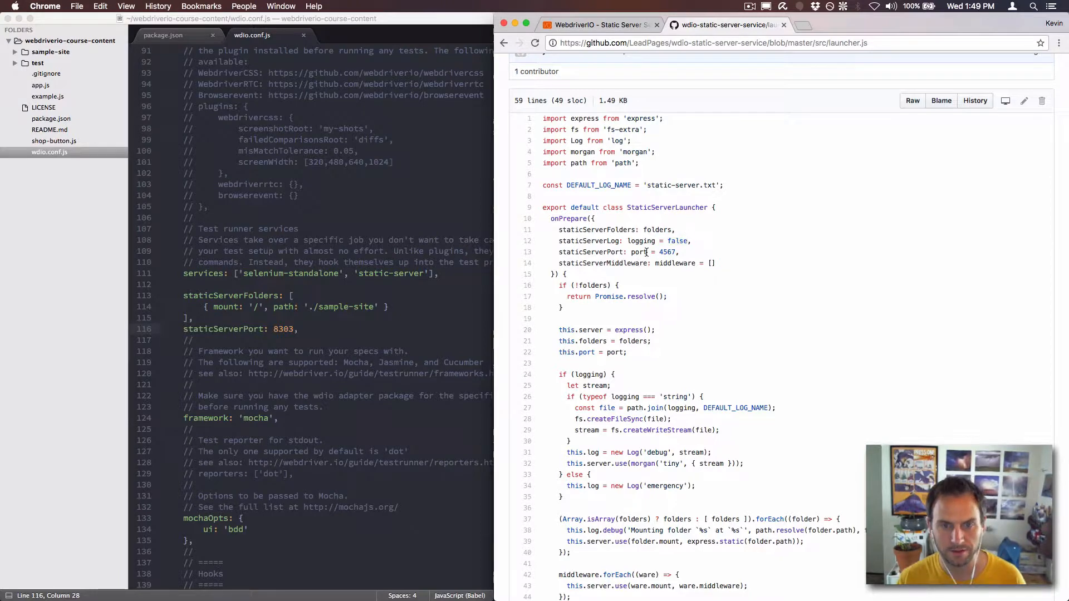
{"action": "scroll", "scroll_direction": "down", "scroll_amount": 3}
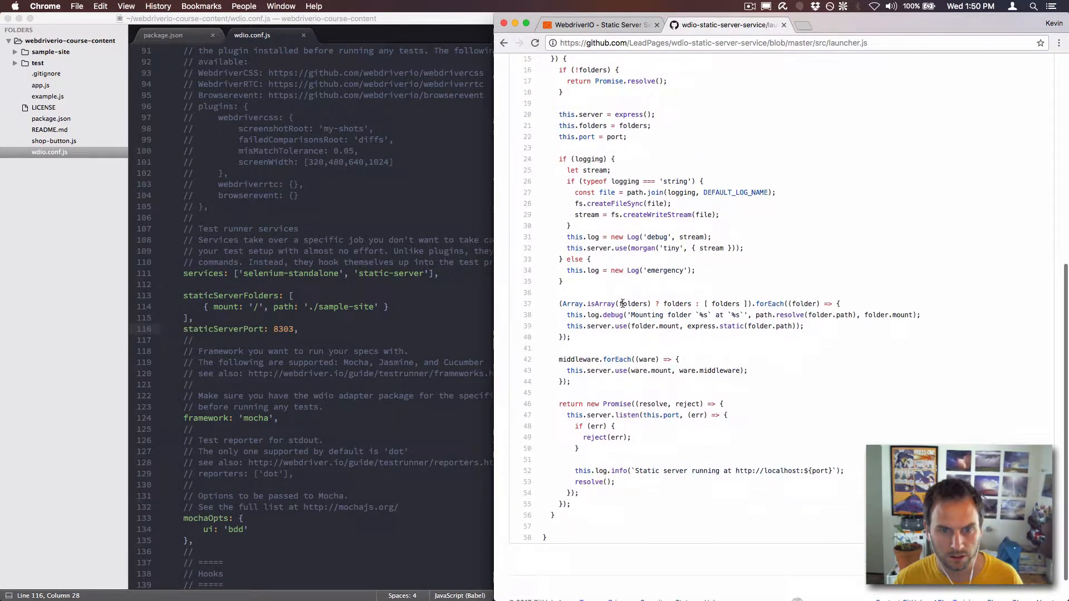
{"action": "scroll", "scroll_direction": "down", "scroll_amount": 3}
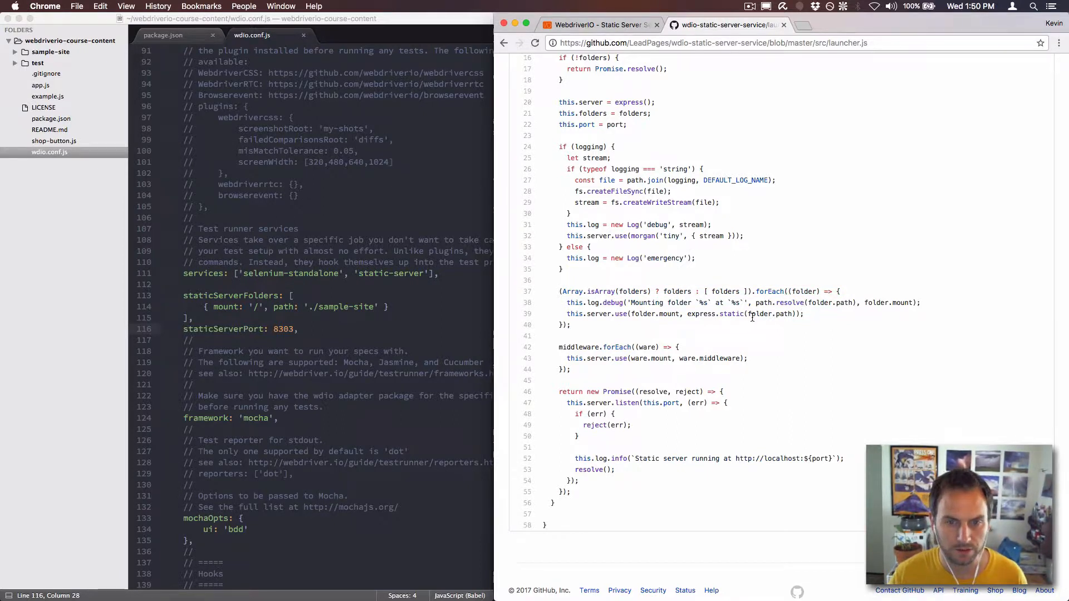
{"action": "mouse_move", "coordinate": [564, 347]}
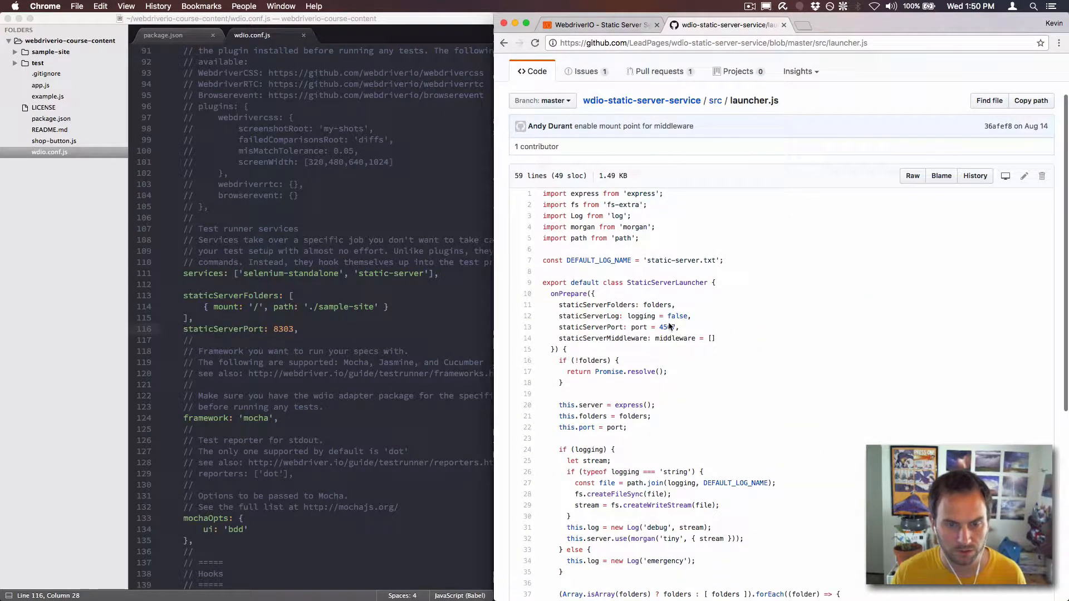
{"action": "scroll", "scroll_direction": "down", "scroll_amount": 3}
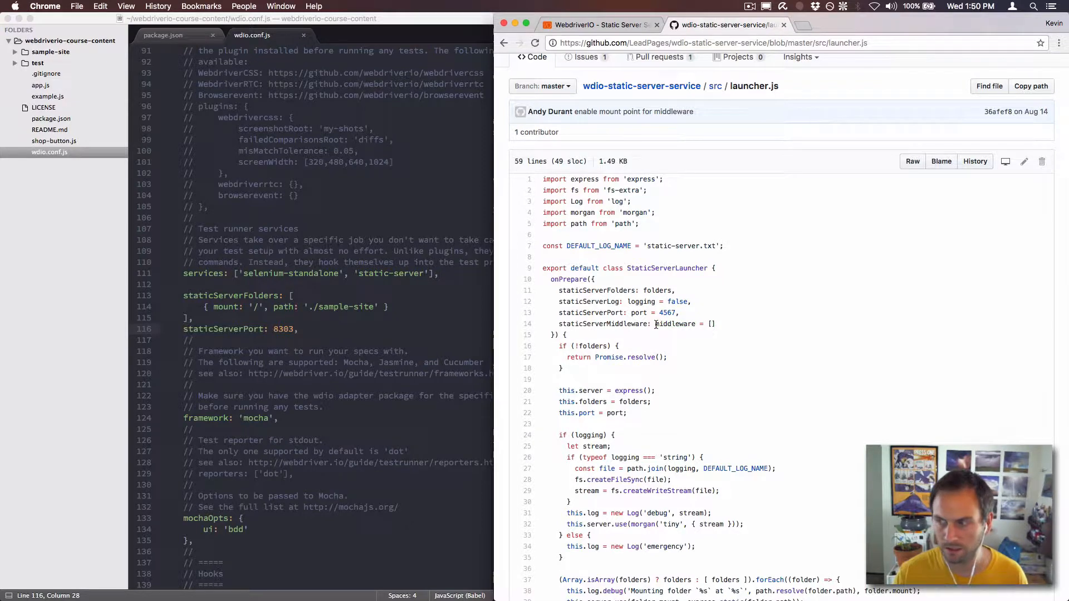
{"action": "scroll", "scroll_direction": "down", "scroll_amount": 3}
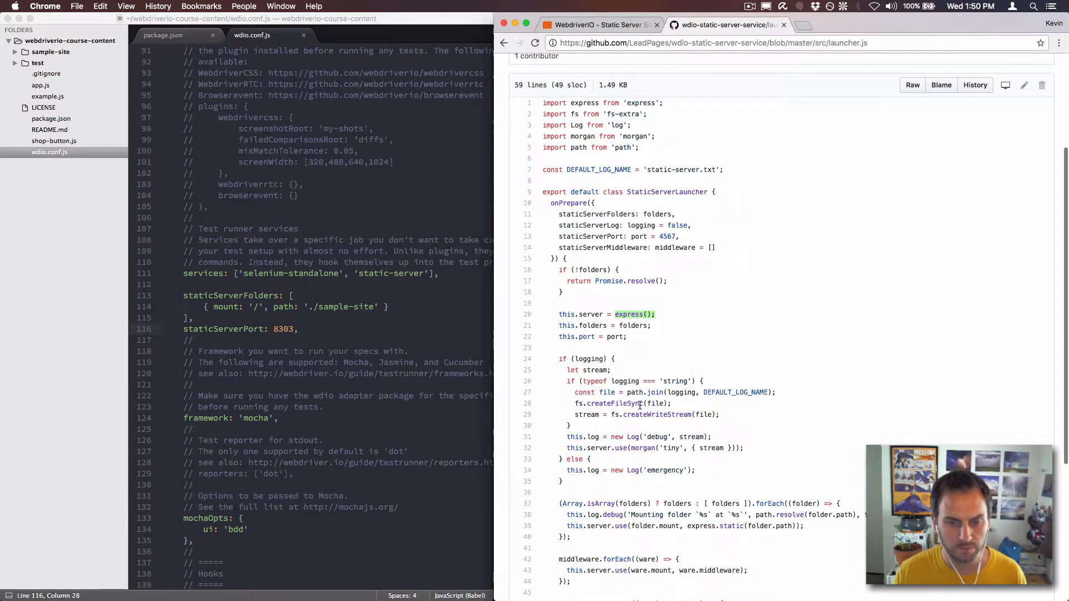
Search the launcher source for 'morgan', then scroll the Static Server Service docs
{"action": "key", "text": "cmd+f"}
{"action": "type", "text": "morgan"}
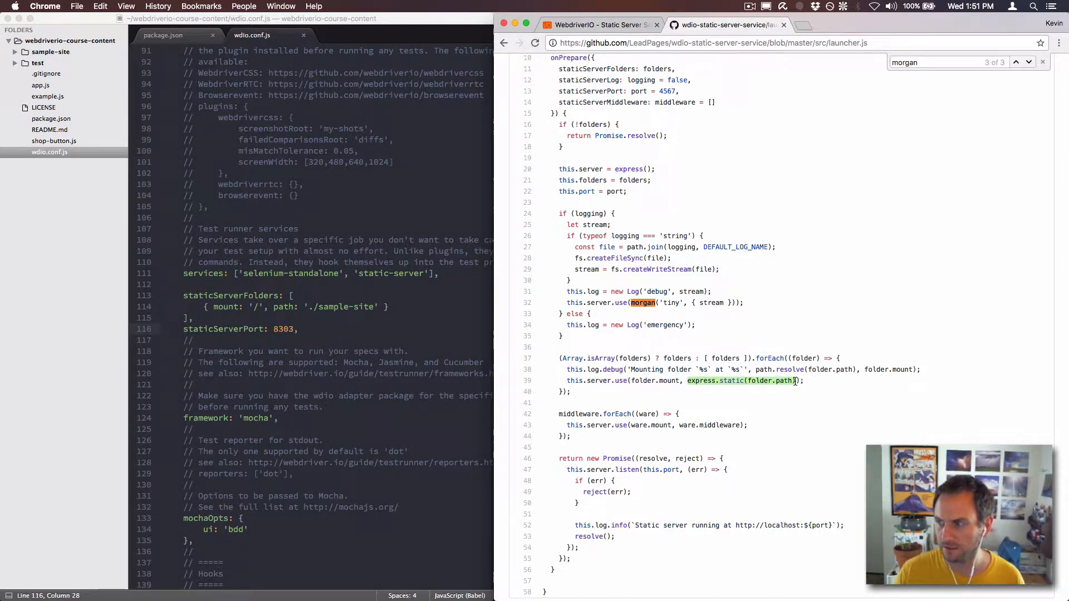
{"action": "scroll", "scroll_direction": "down", "scroll_amount": 3}
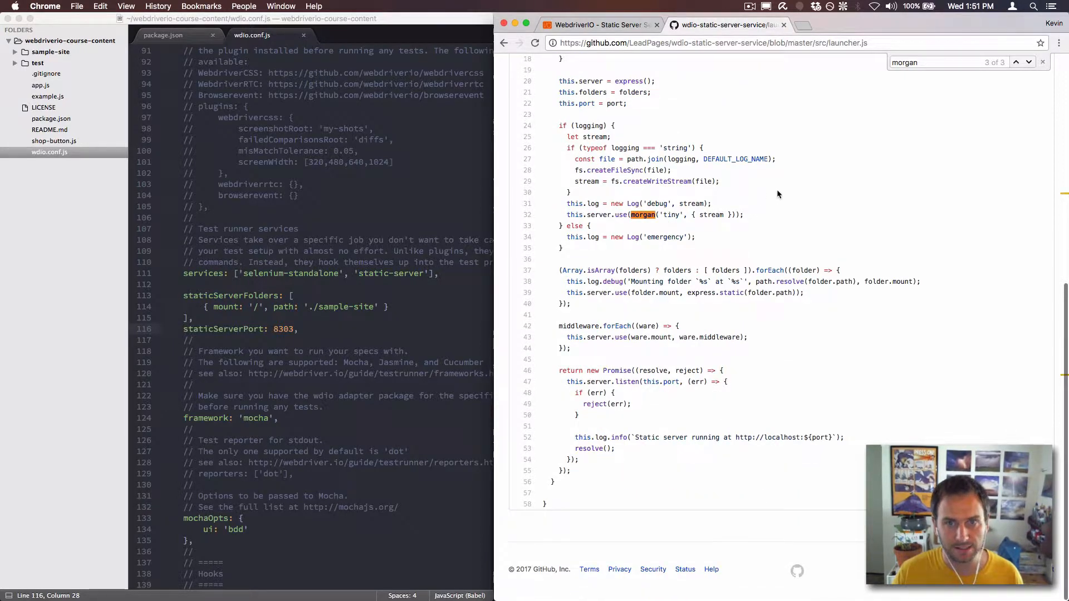
{"action": "scroll", "scroll_direction": "up", "scroll_amount": 3}
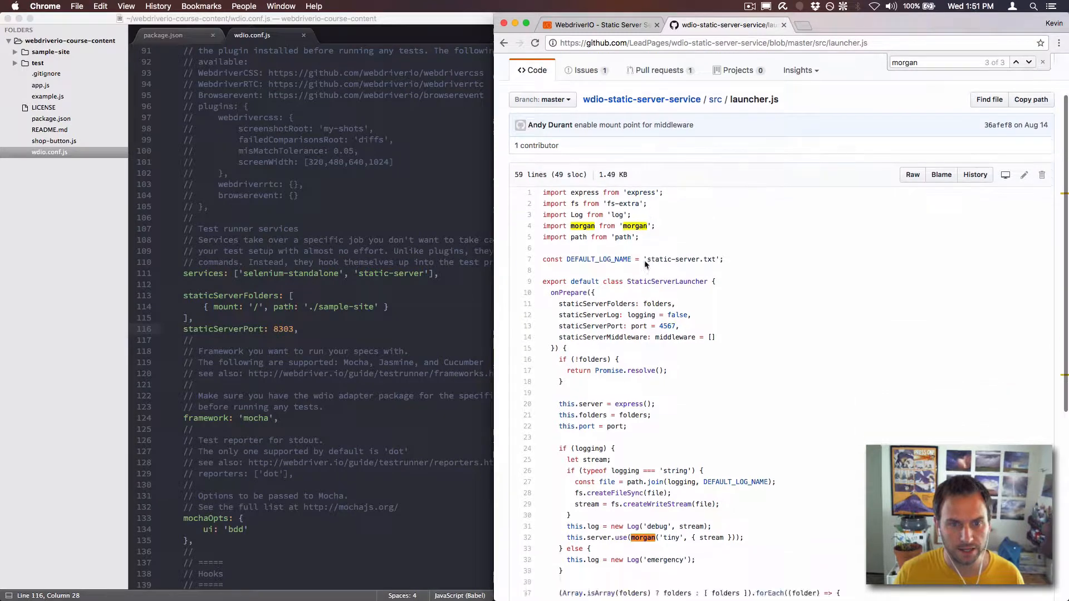
{"action": "scroll", "scroll_direction": "down", "scroll_amount": 3}
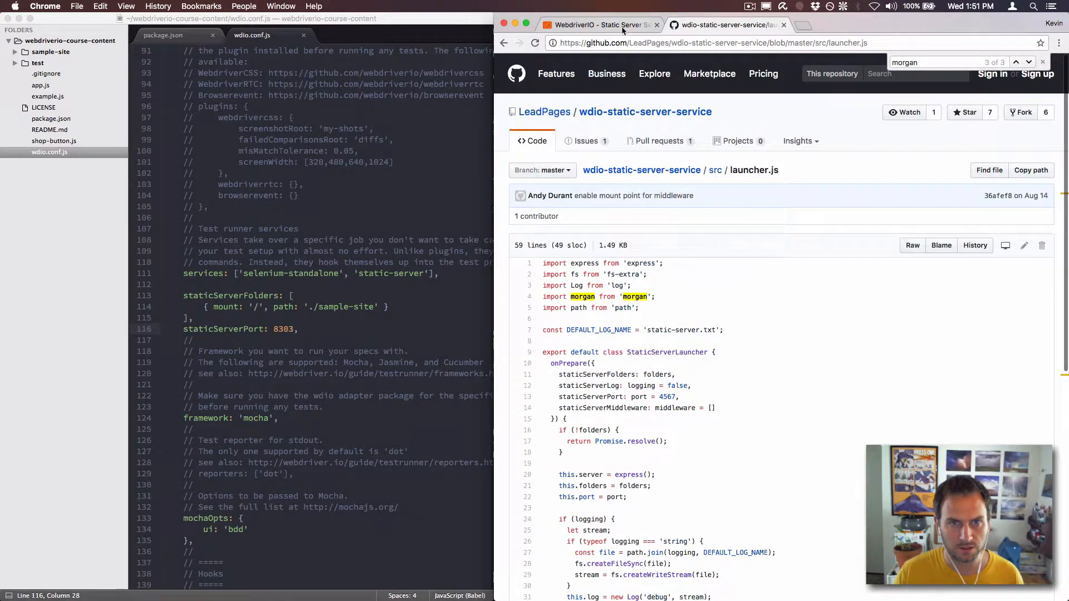
{"action": "left_click", "coordinate": [608, 24]}
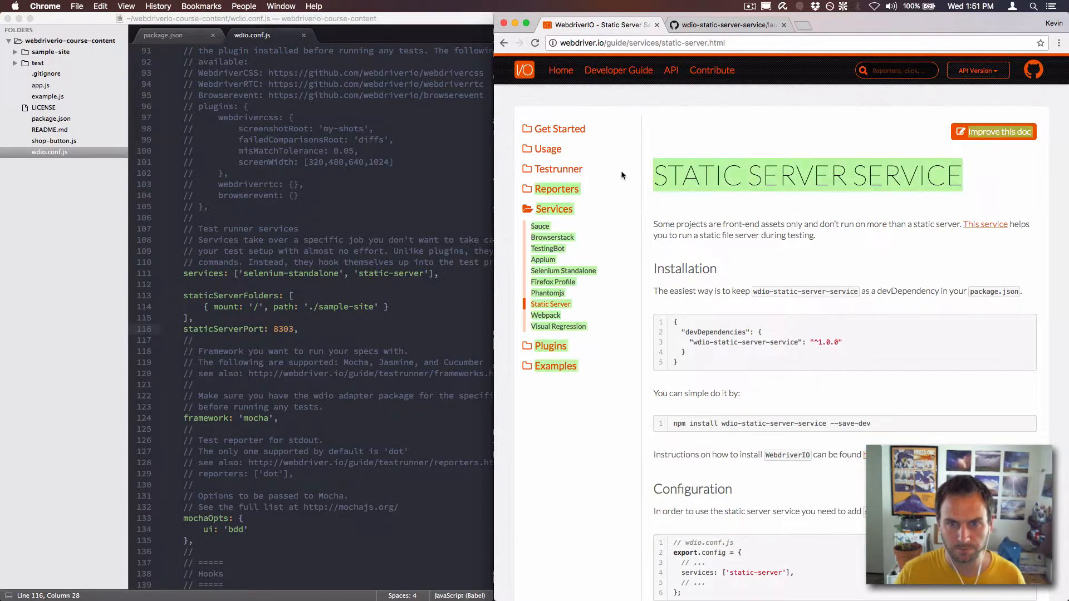
{"action": "scroll", "scroll_direction": "down", "scroll_amount": 3}
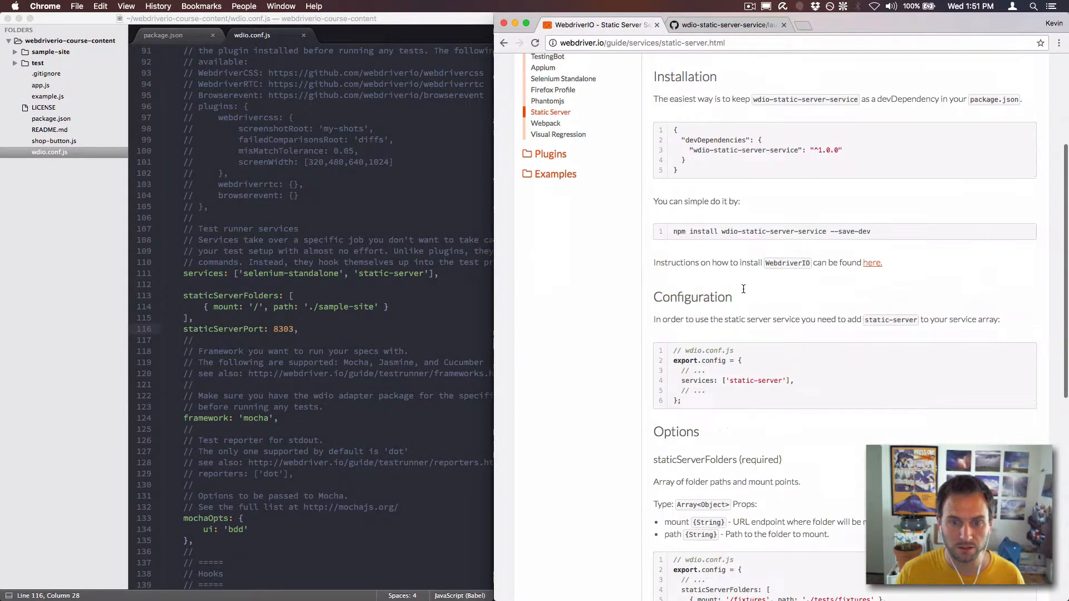